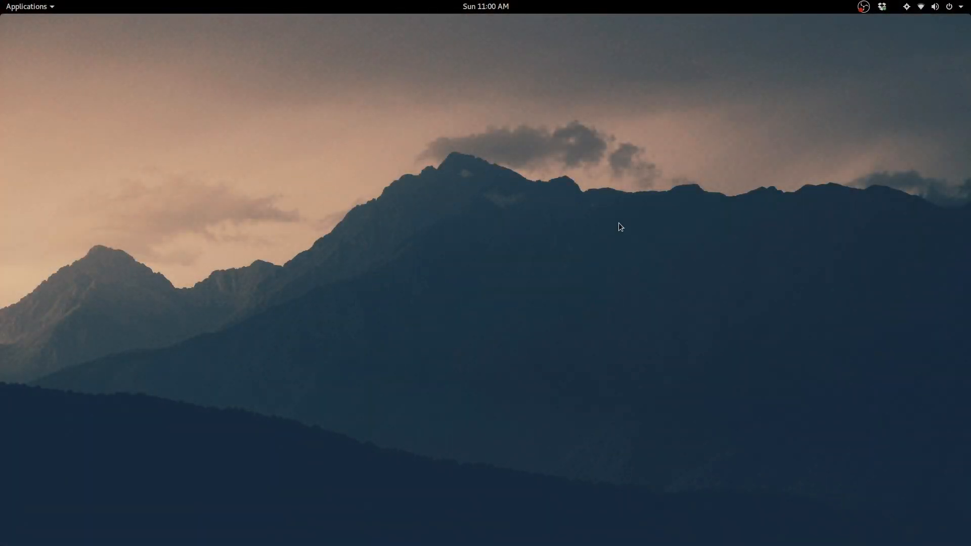
mouse_move(610, 224)
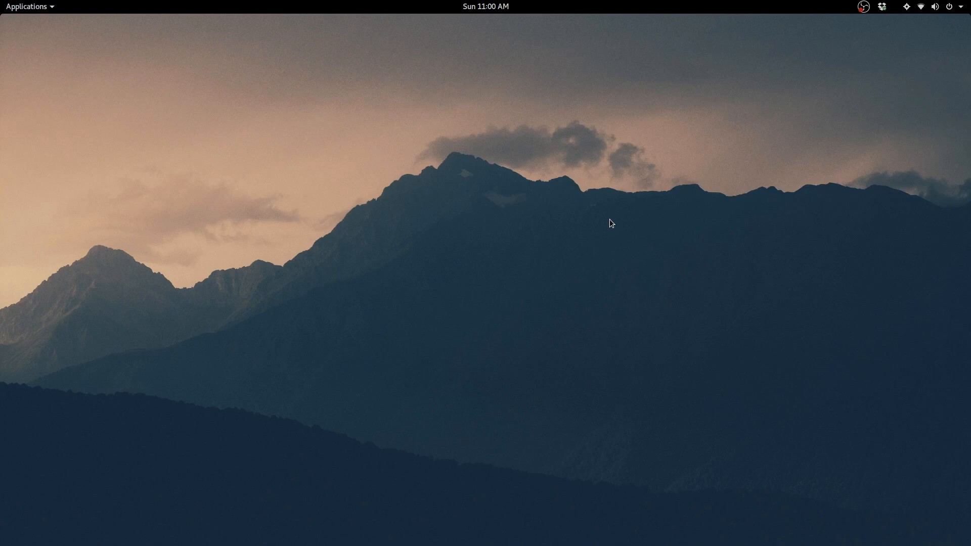
mouse_move(853, 115)
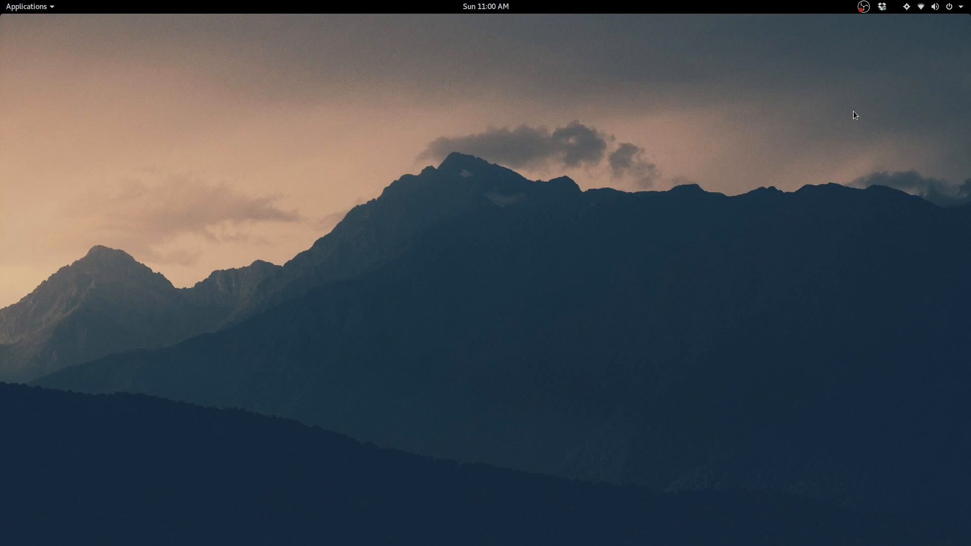
Launch GNOME Settings from the system menu and nudge its All Settings window up-left
left_click(934, 6)
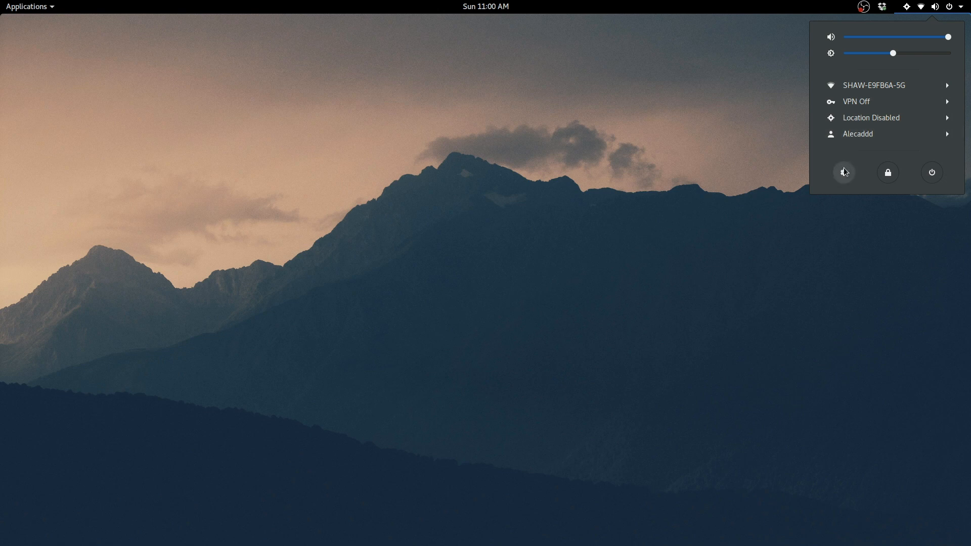
left_click(844, 172)
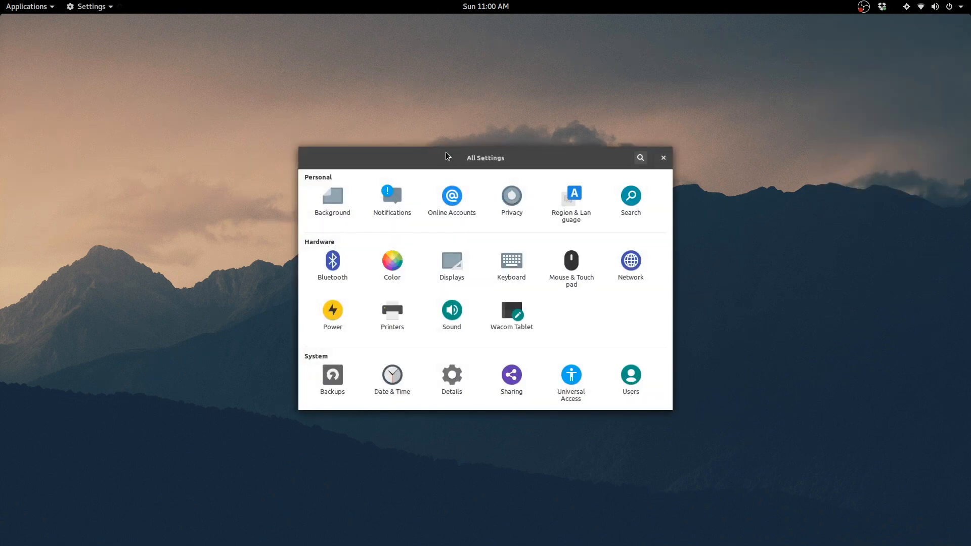
left_click_drag(446, 157, 419, 130)
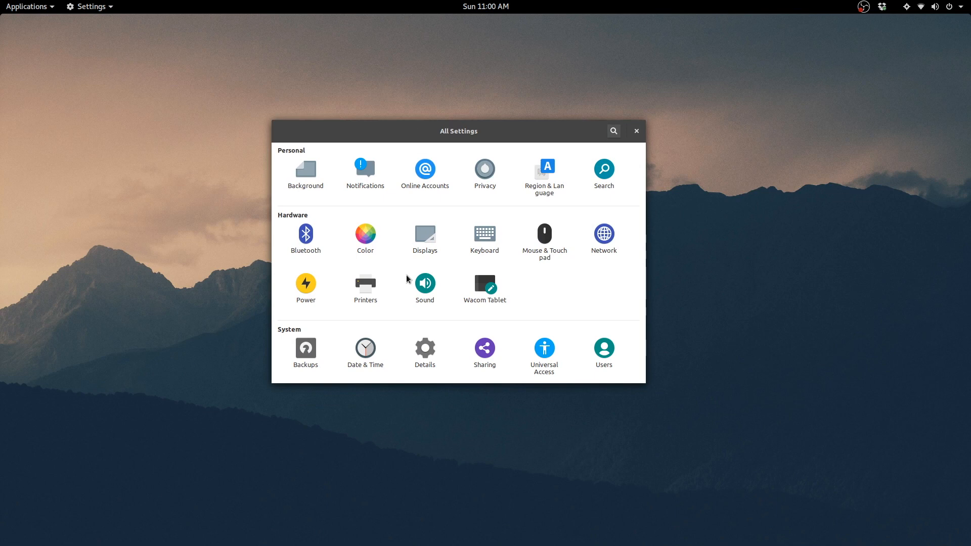
Show the Details Overview with the Ubuntu 17.04 version, memory, processor, graphics and disk info
left_click(424, 348)
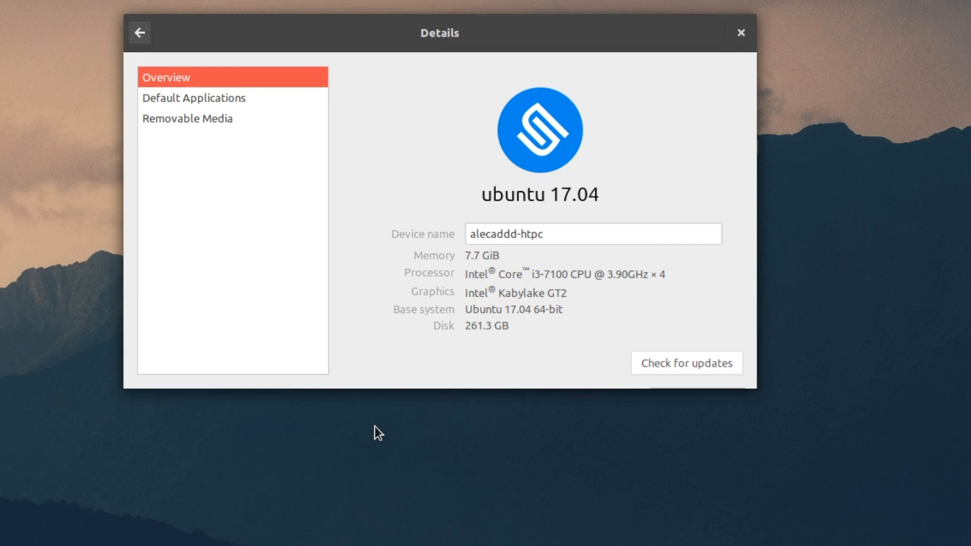
mouse_move(416, 45)
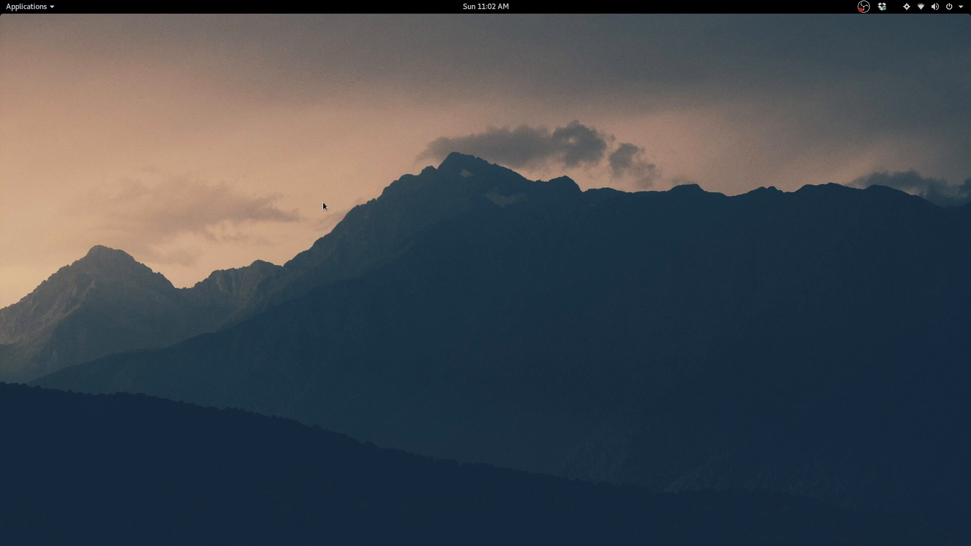
mouse_move(364, 205)
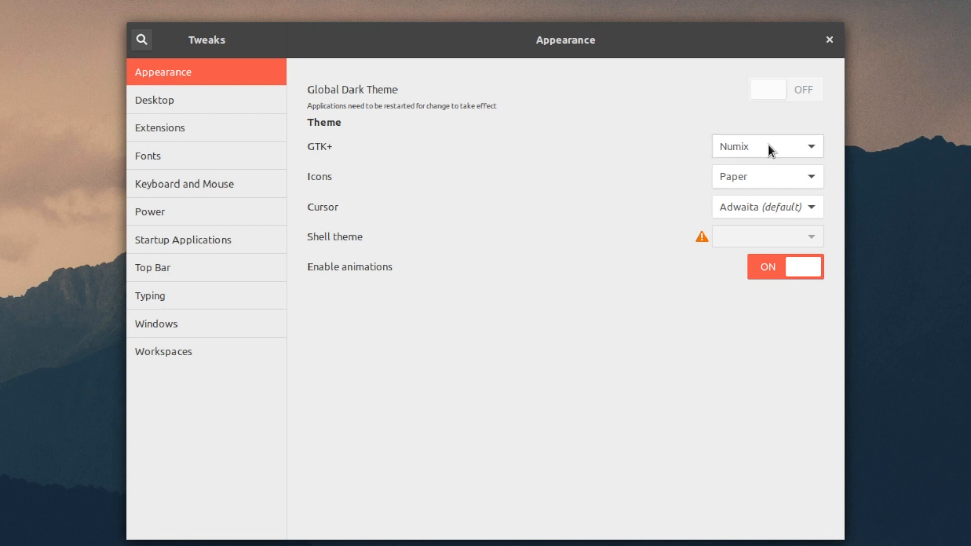
Review the GTK+ theme list in Tweaks Appearance and keep Numix selected
left_click(766, 145)
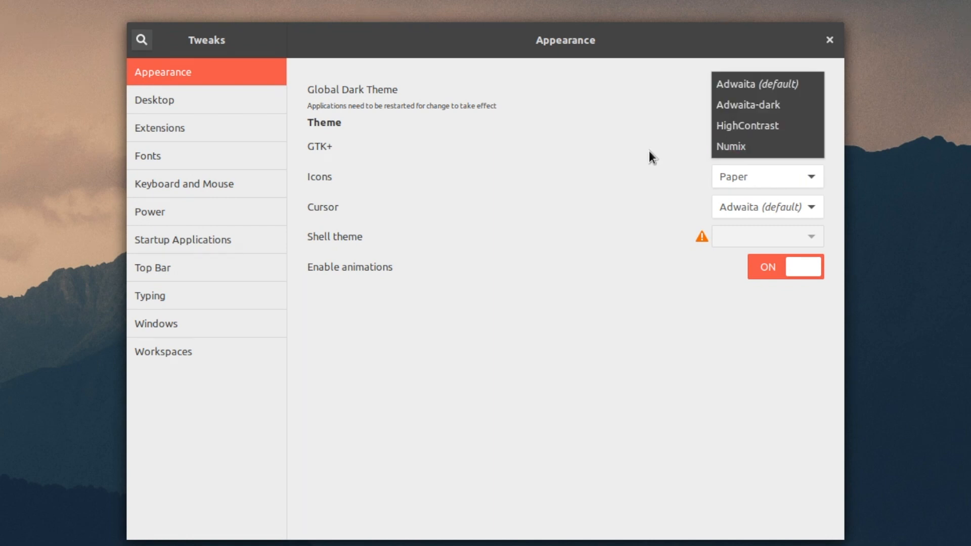
mouse_move(677, 131)
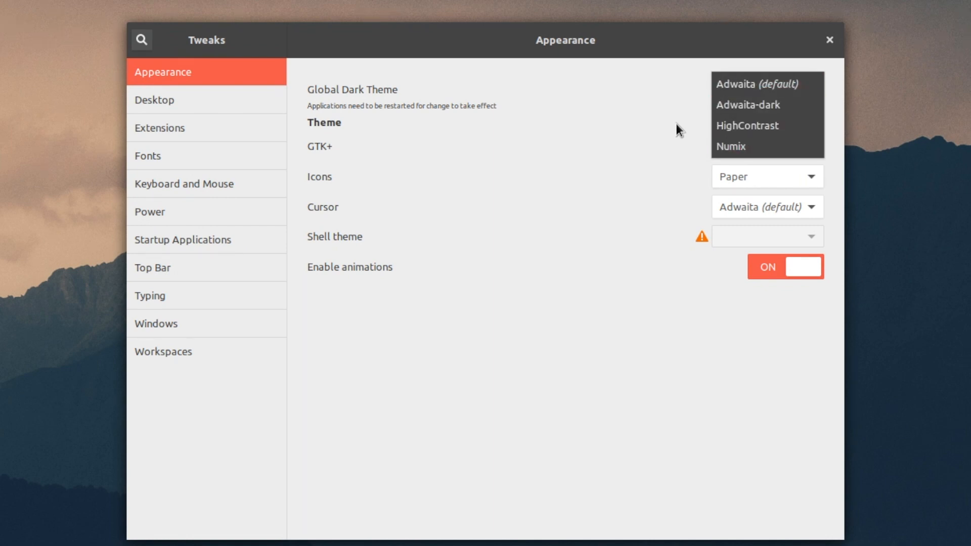
left_click(730, 146)
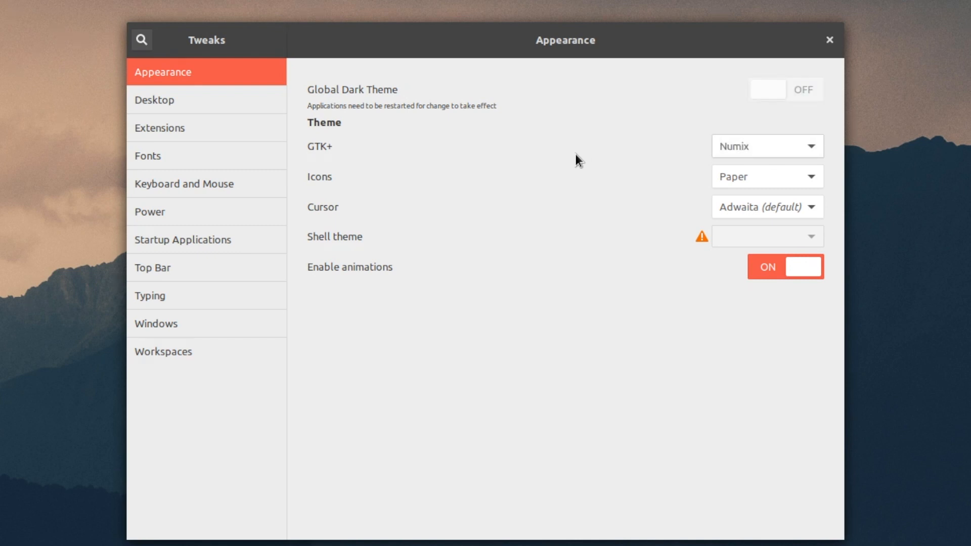
mouse_move(587, 31)
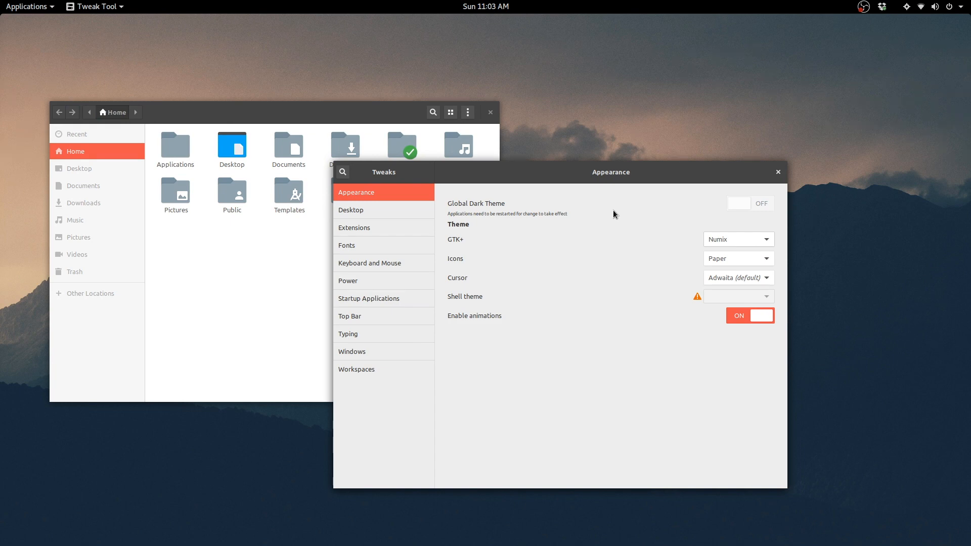
mouse_move(595, 227)
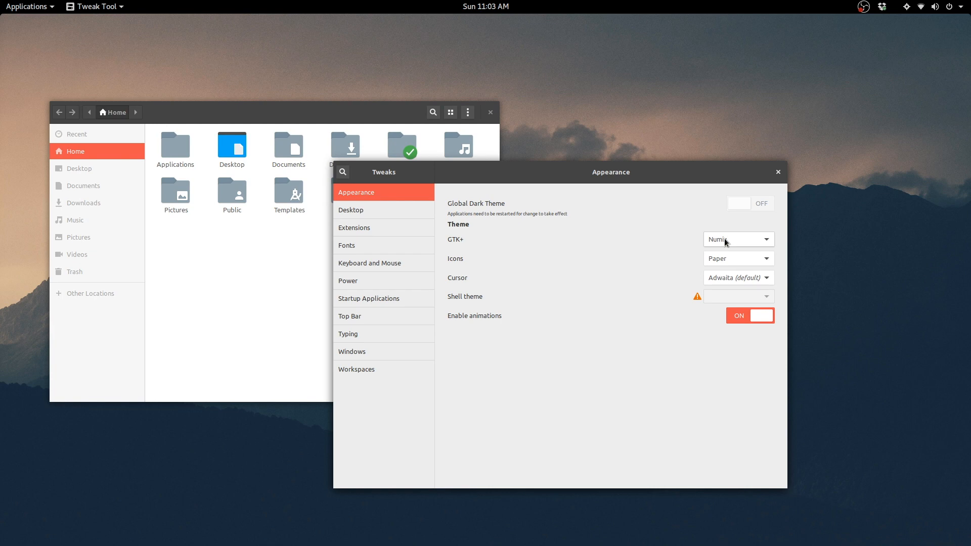
mouse_move(452, 264)
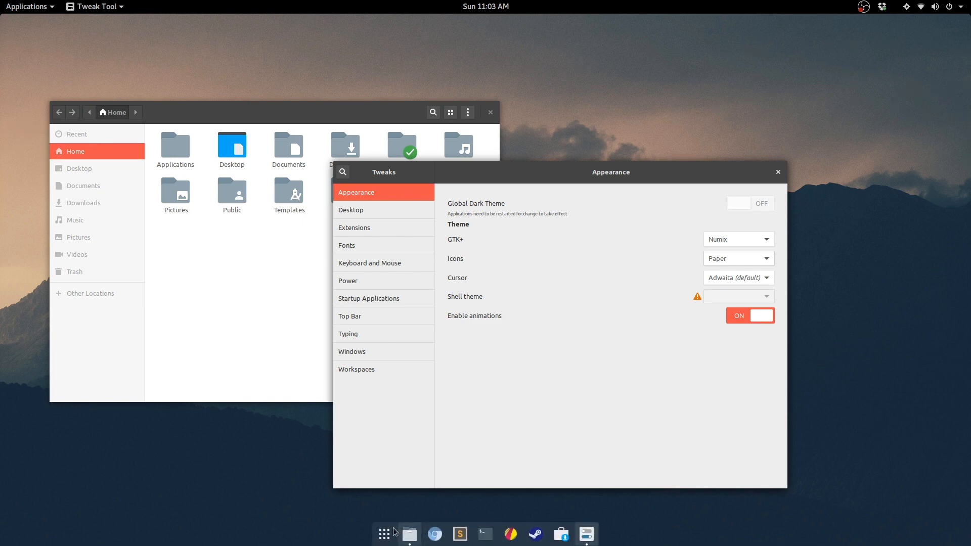
left_click(383, 533)
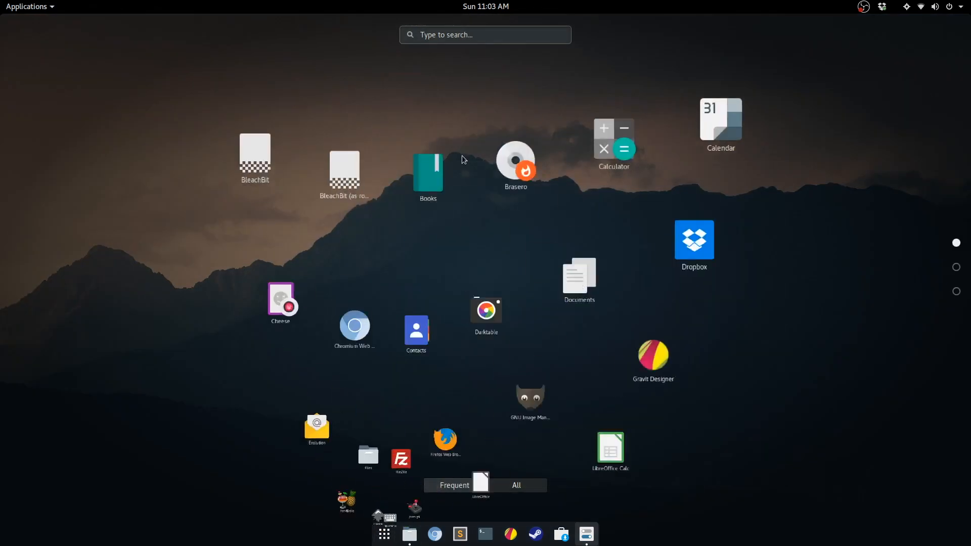
left_click(516, 484)
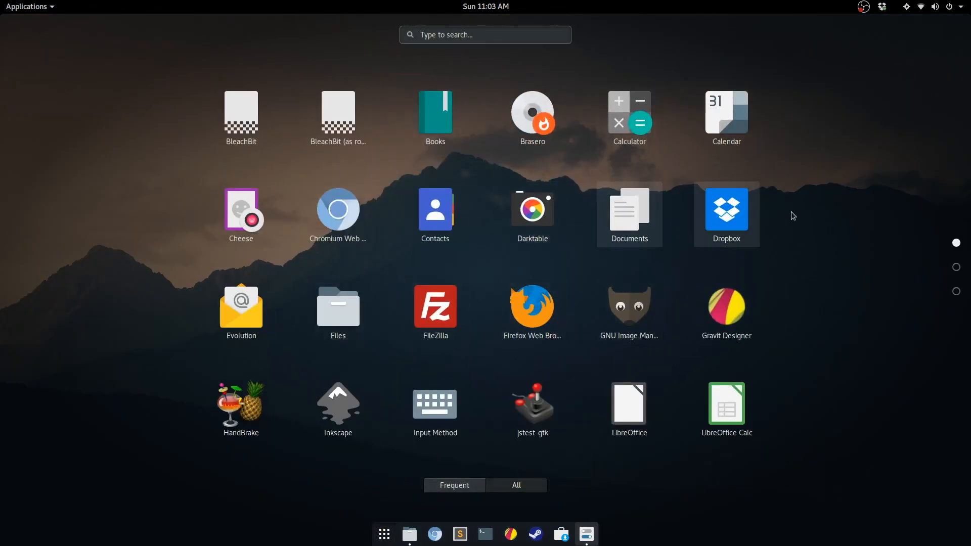
mouse_move(281, 419)
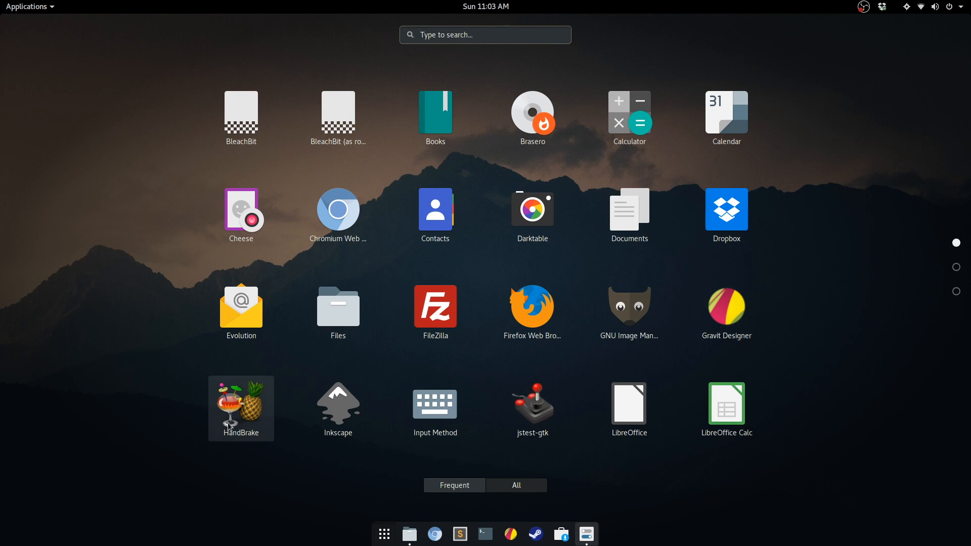
mouse_move(675, 183)
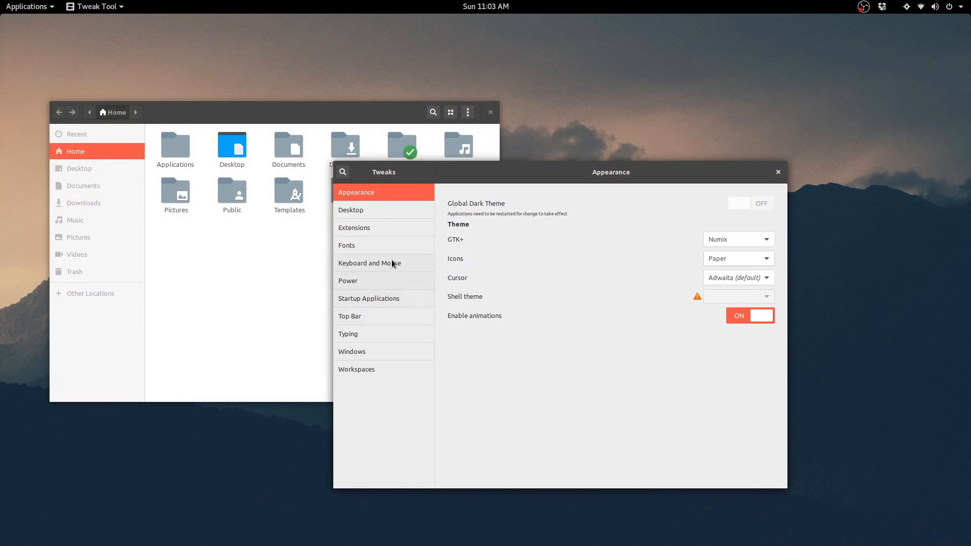
Show the Tweaks Extensions page with Alternatetab, Dash to dock and Media player indicator enabled
left_click(354, 228)
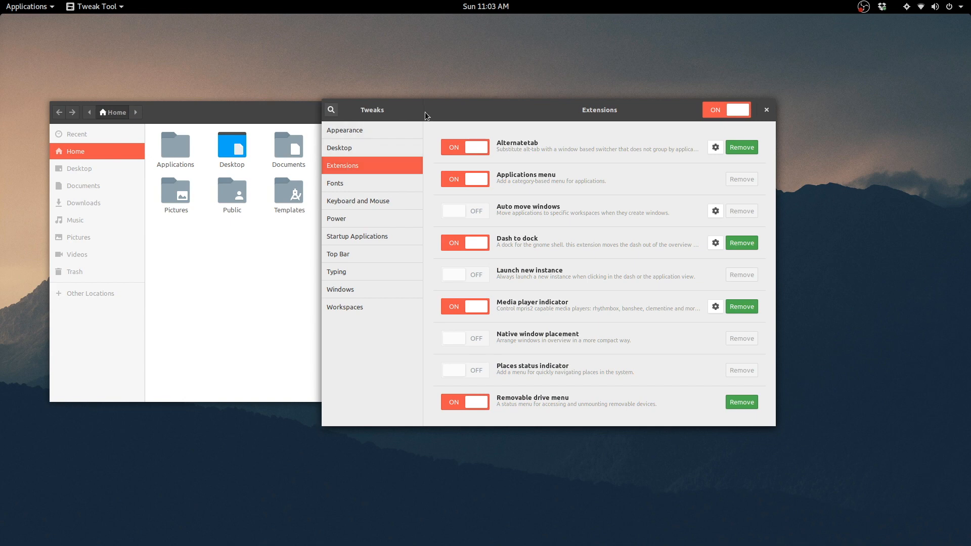
mouse_move(573, 232)
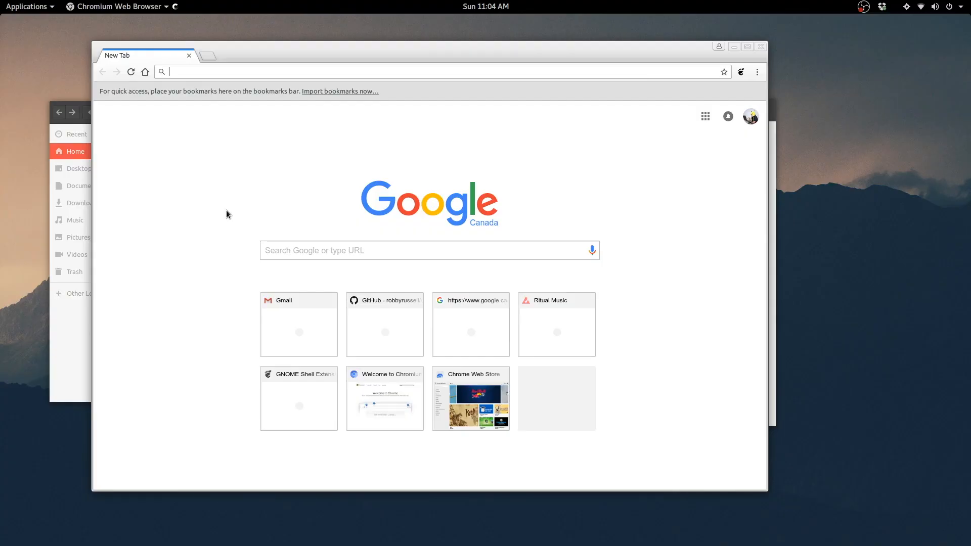
mouse_move(293, 199)
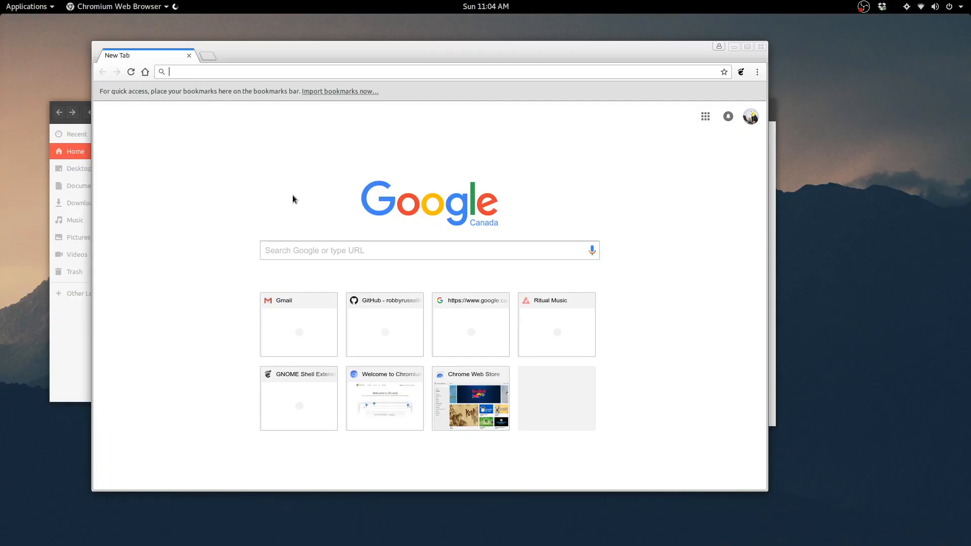
mouse_move(398, 127)
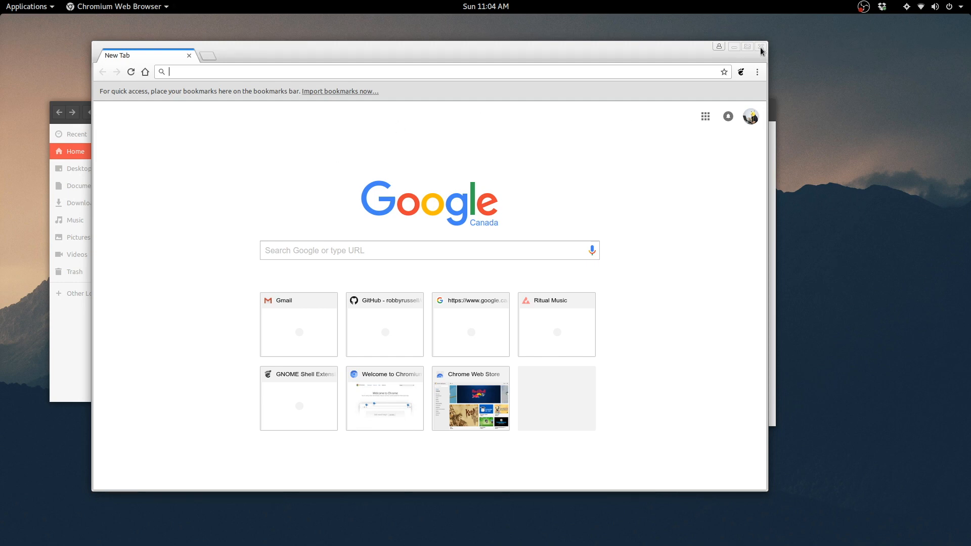
Close the Chromium new-tab window, returning to the Tweaks Extensions page
left_click(761, 47)
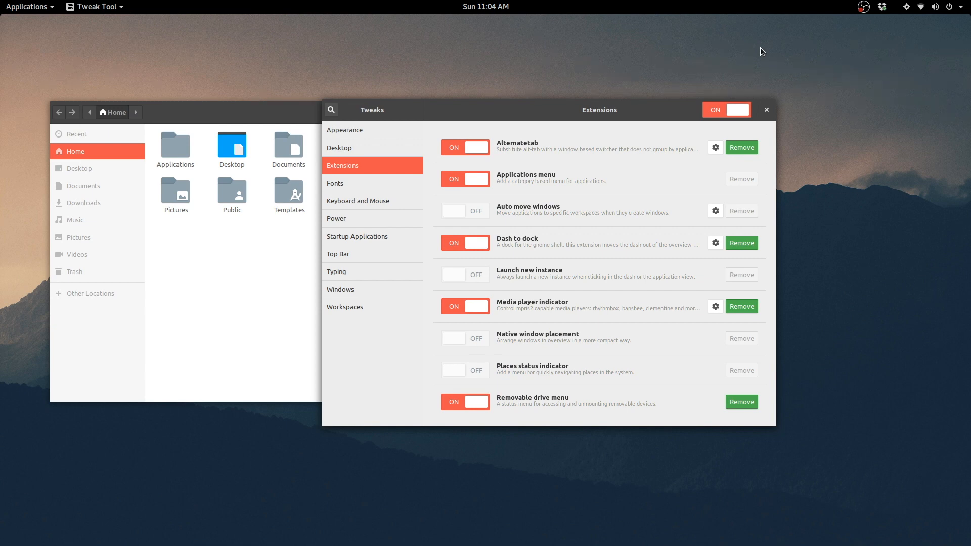
mouse_move(768, 110)
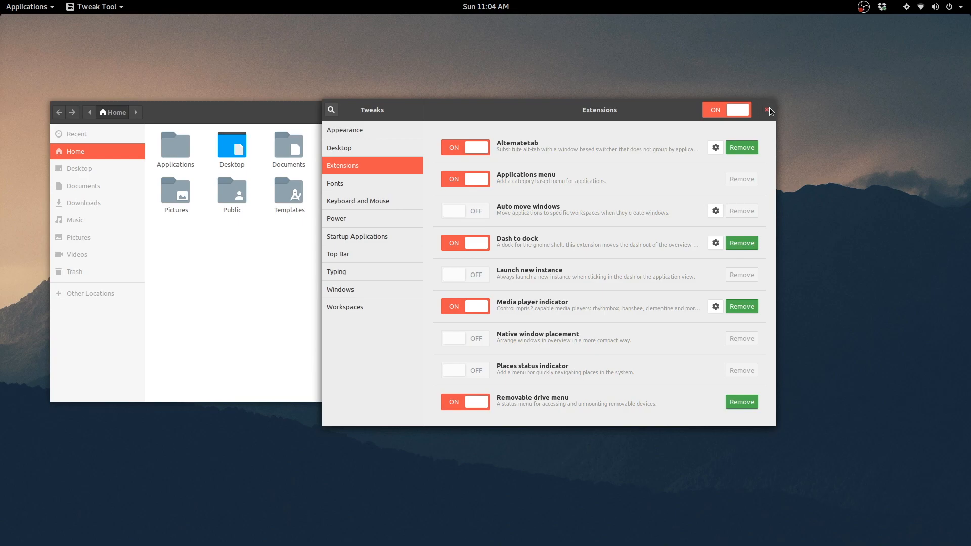
Close Tweaks and browse the Applications menu categories from Internet through Sound & Video
left_click(29, 7)
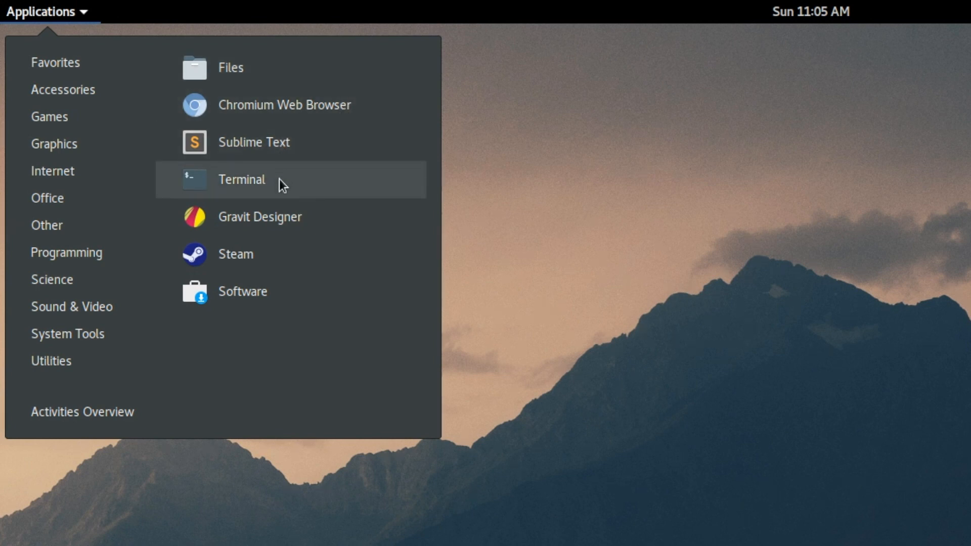
mouse_move(286, 228)
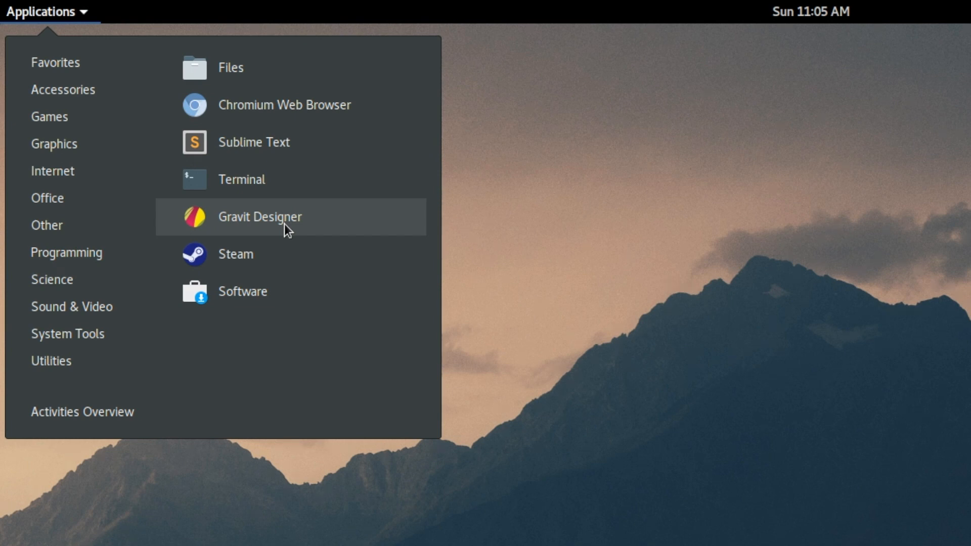
mouse_move(275, 260)
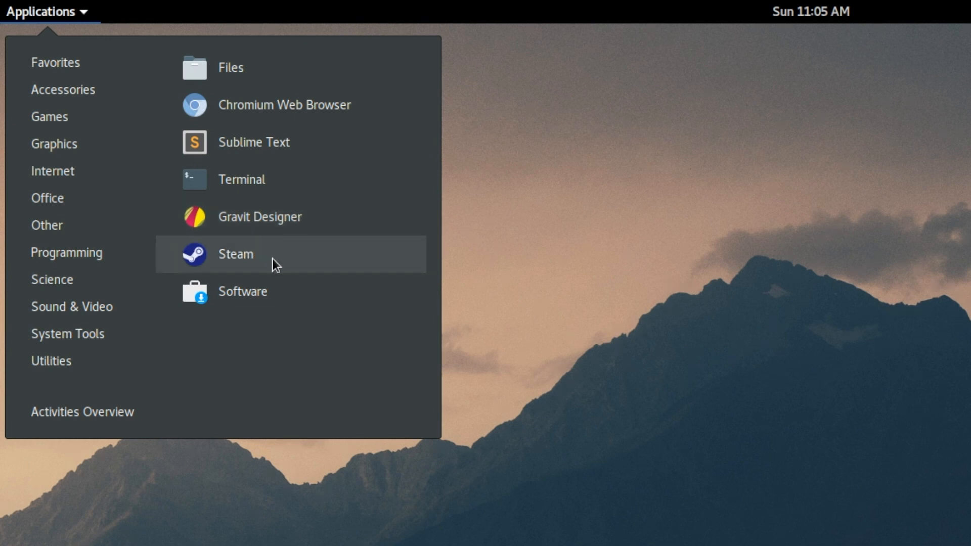
mouse_move(241, 299)
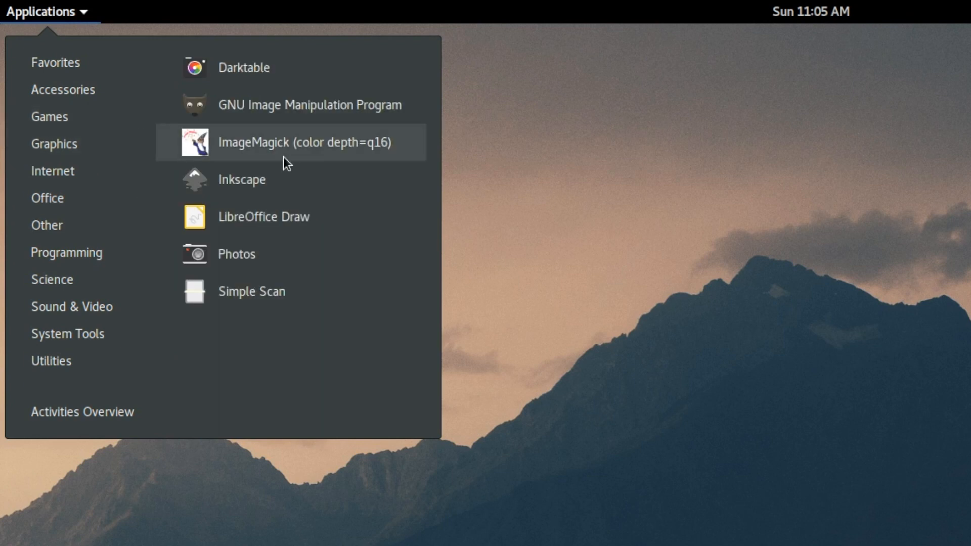
mouse_move(302, 83)
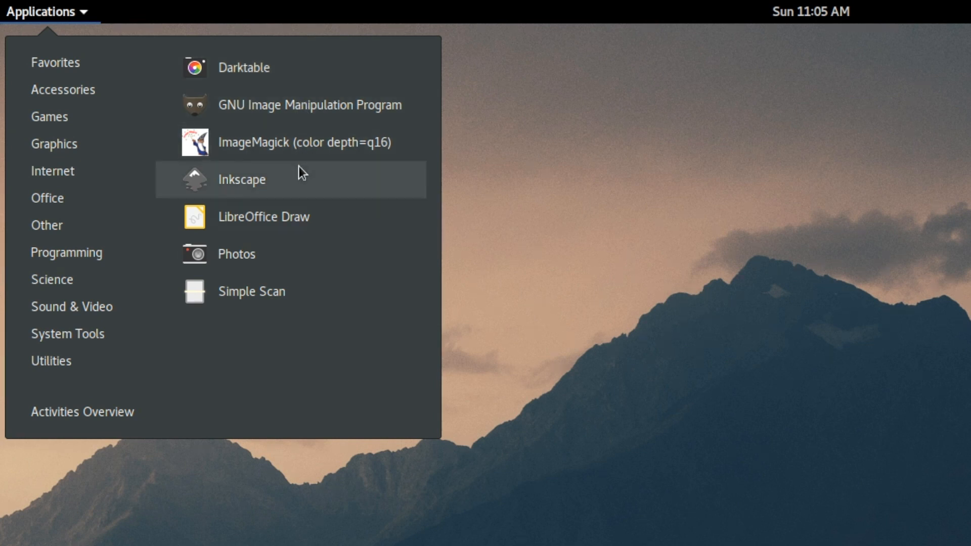
mouse_move(276, 252)
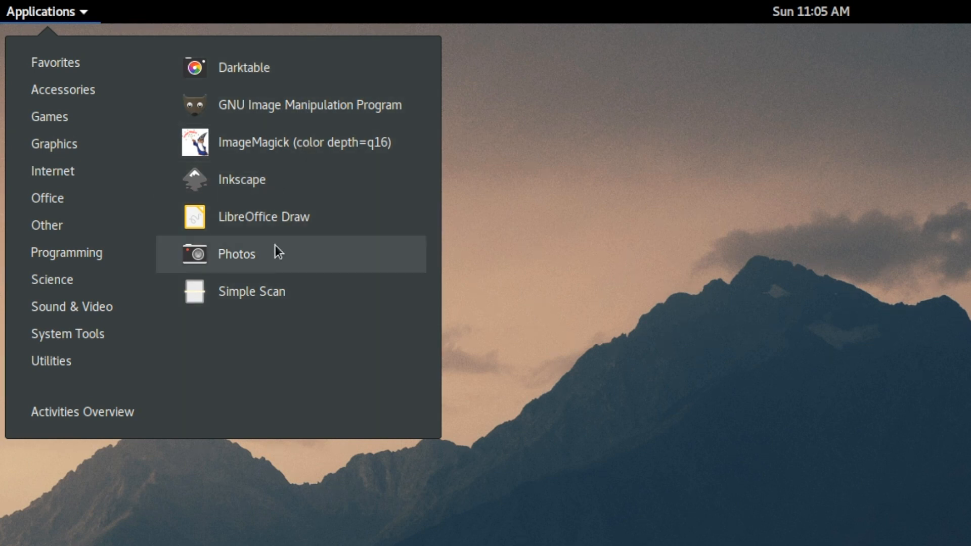
left_click(52, 171)
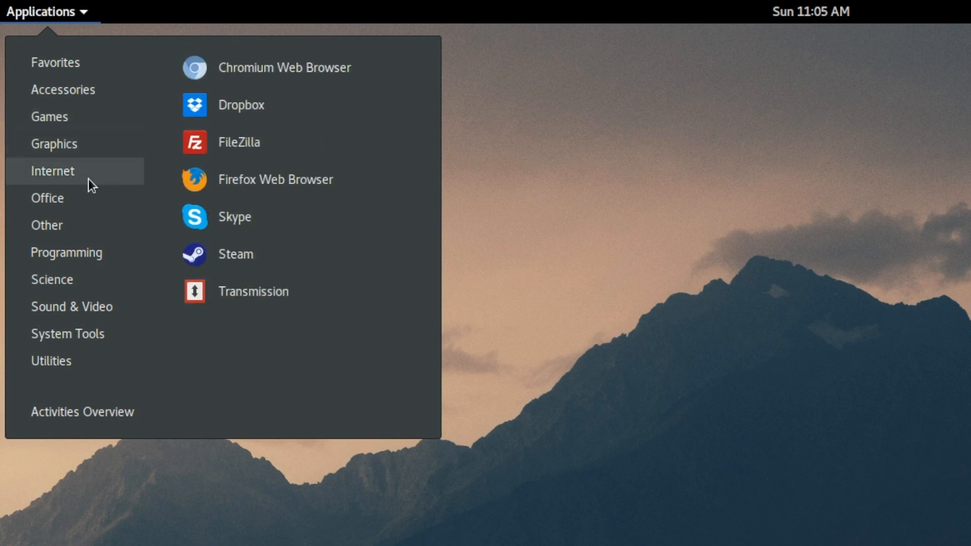
mouse_move(346, 257)
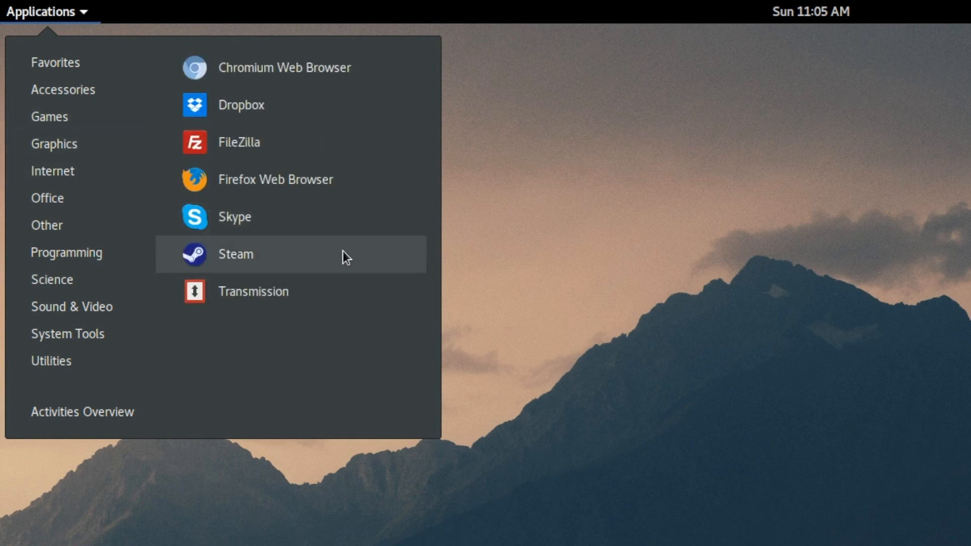
mouse_move(328, 217)
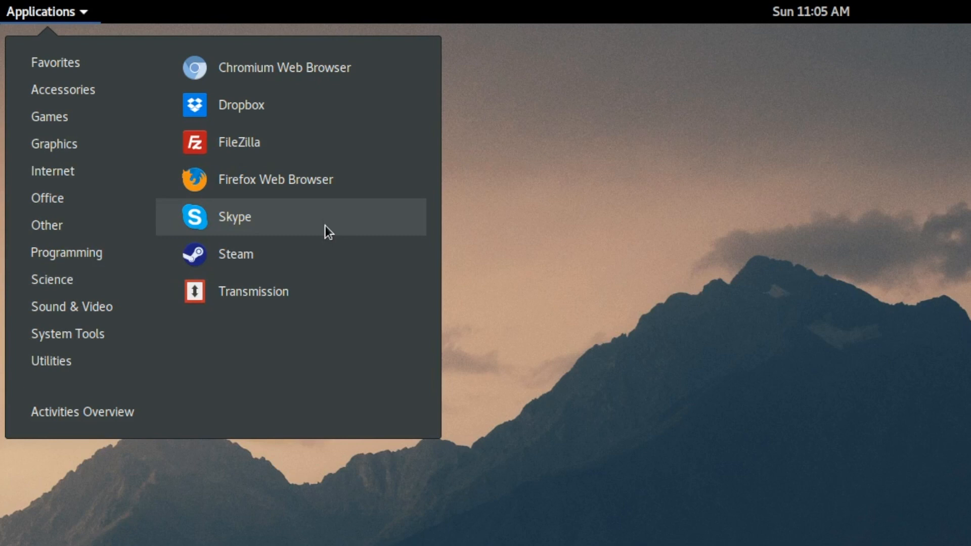
mouse_move(268, 214)
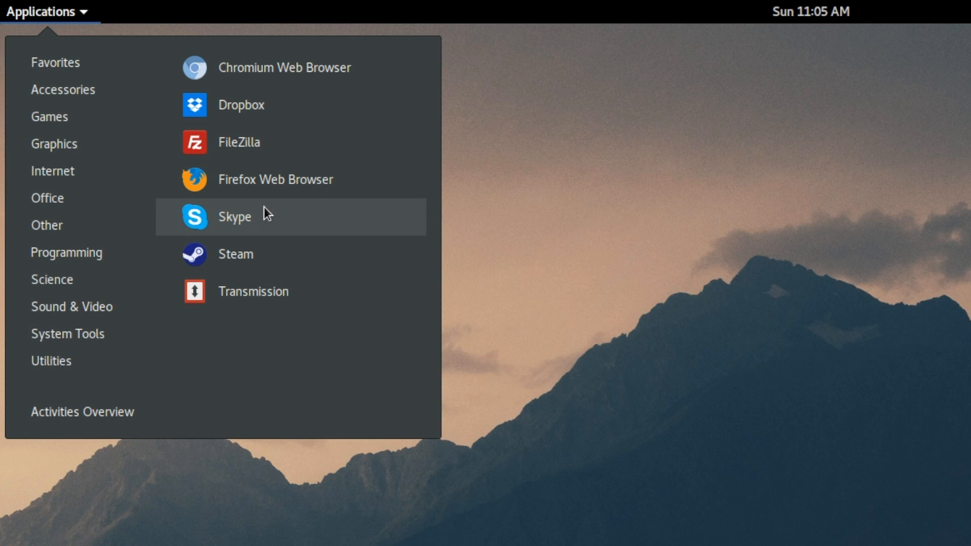
mouse_move(256, 104)
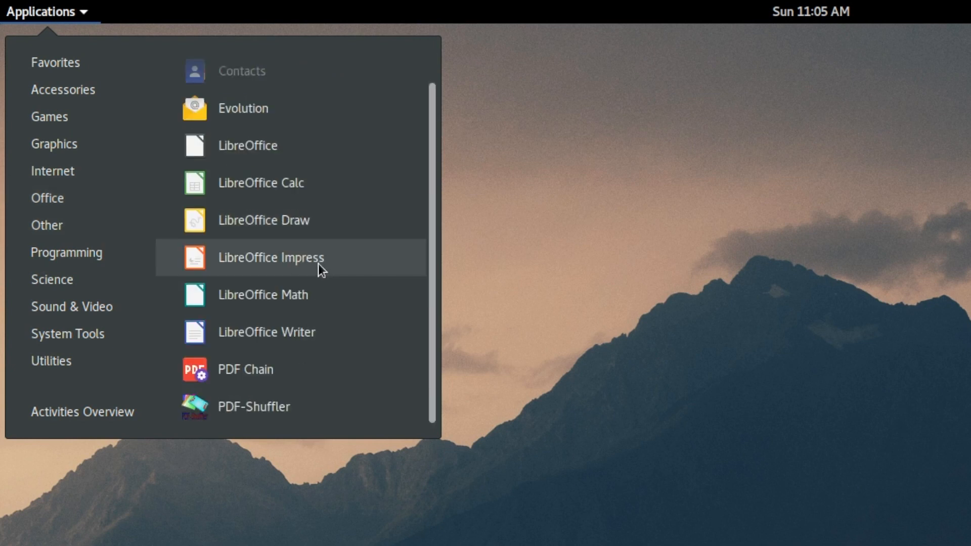
mouse_move(234, 407)
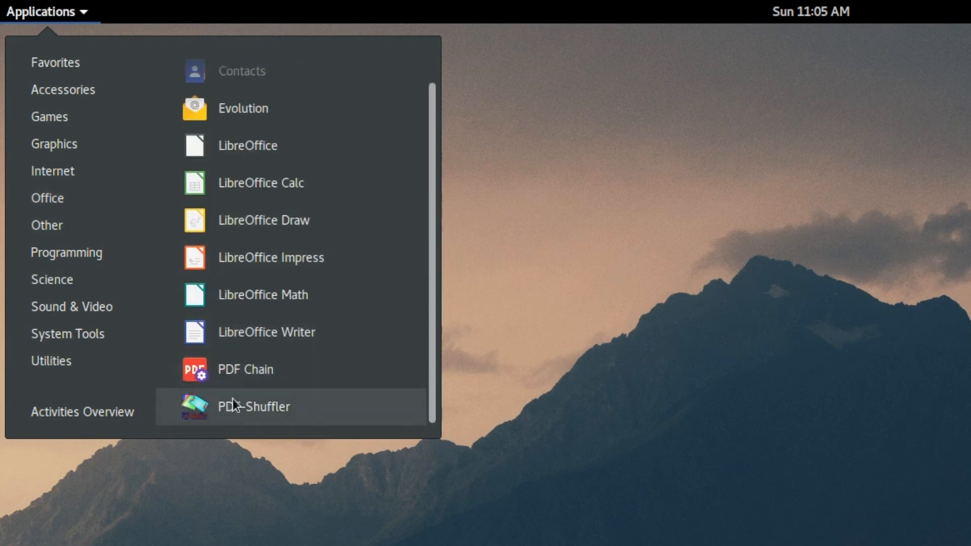
mouse_move(252, 370)
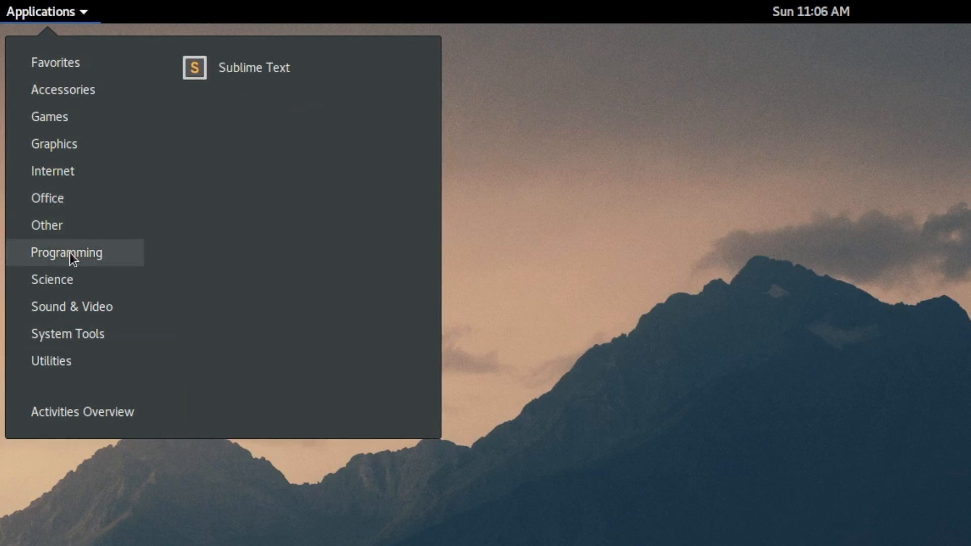
mouse_move(292, 122)
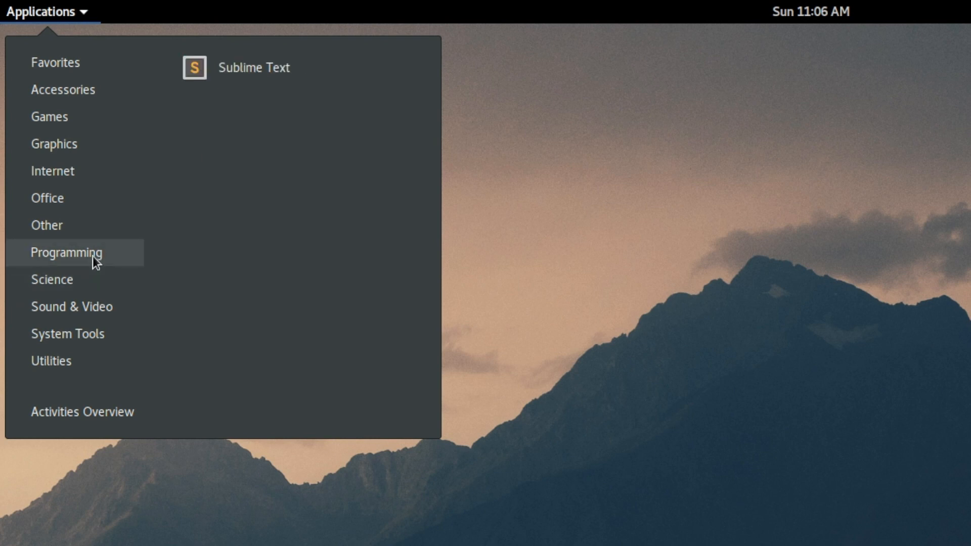
mouse_move(136, 262)
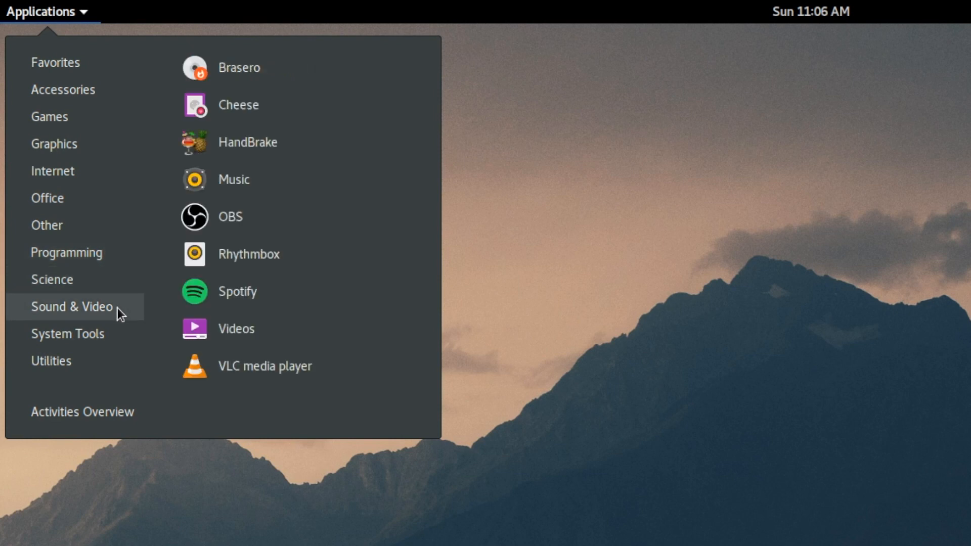
mouse_move(330, 303)
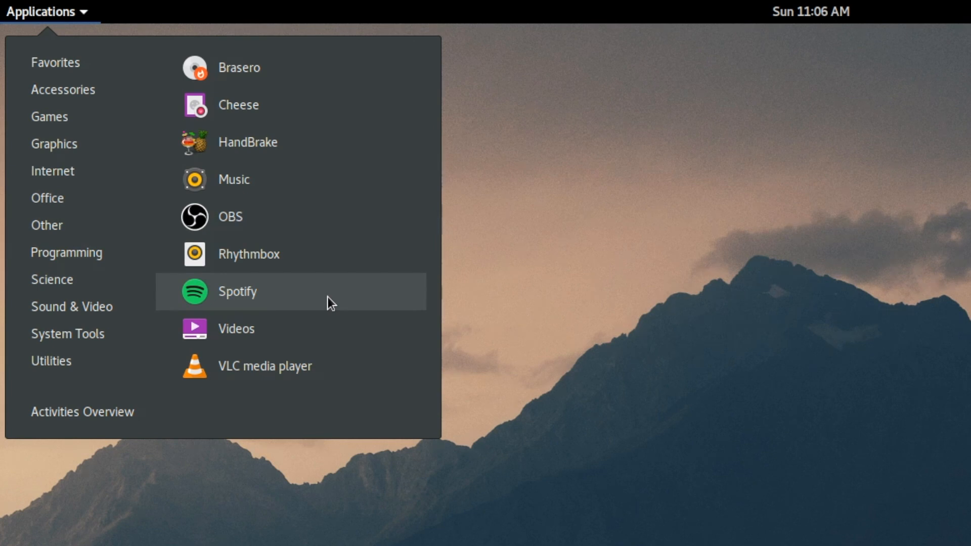
mouse_move(223, 216)
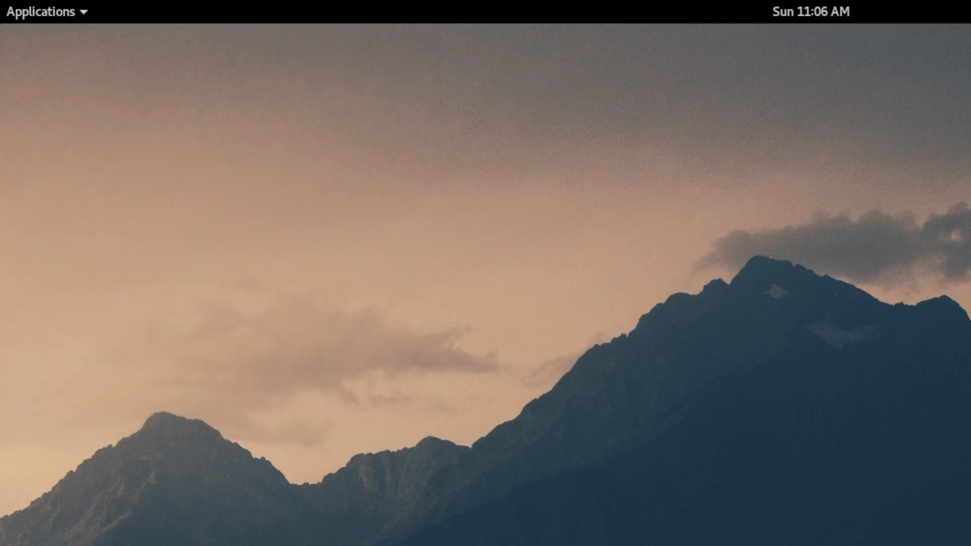
left_click(41, 11)
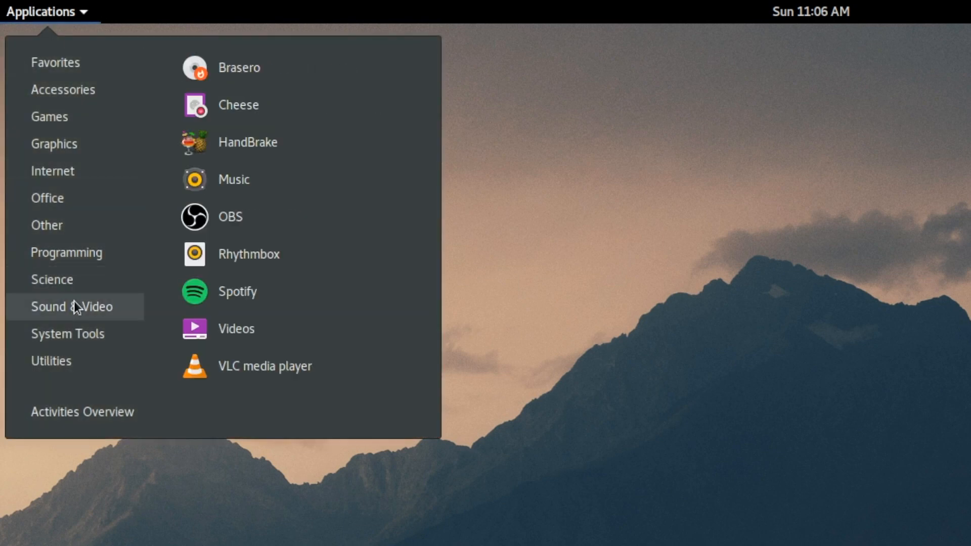
mouse_move(239, 104)
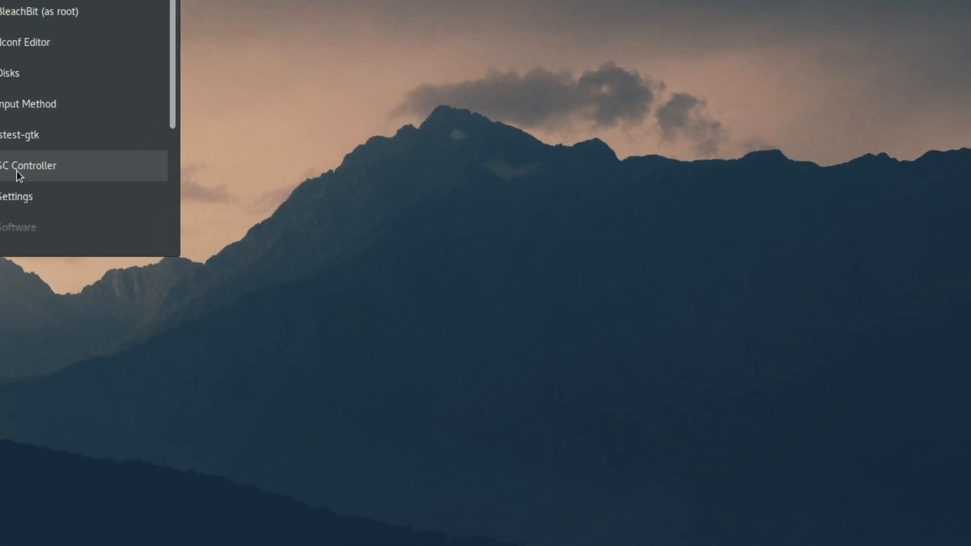
Launch SC Controller from Applications > System Tools, showing the Desktop profile bindings
left_click(28, 165)
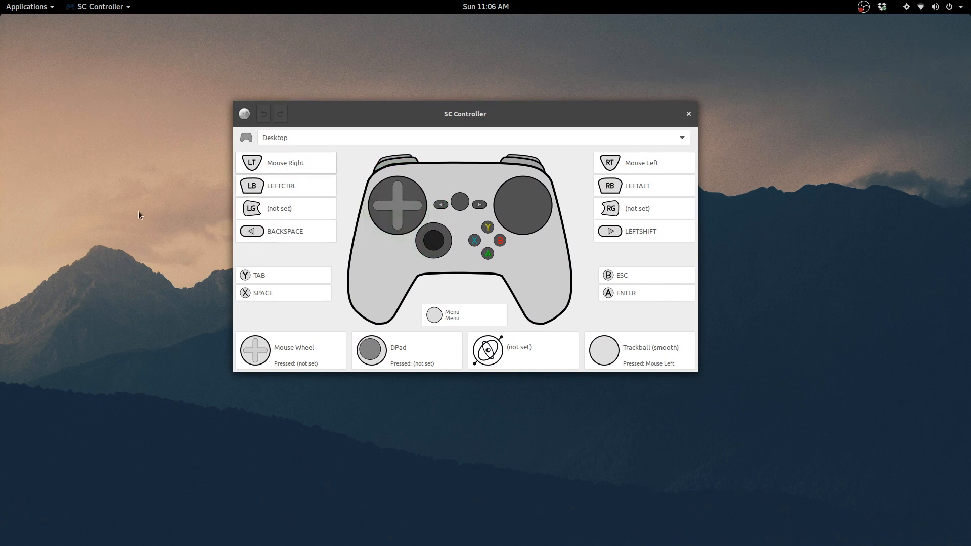
mouse_move(195, 208)
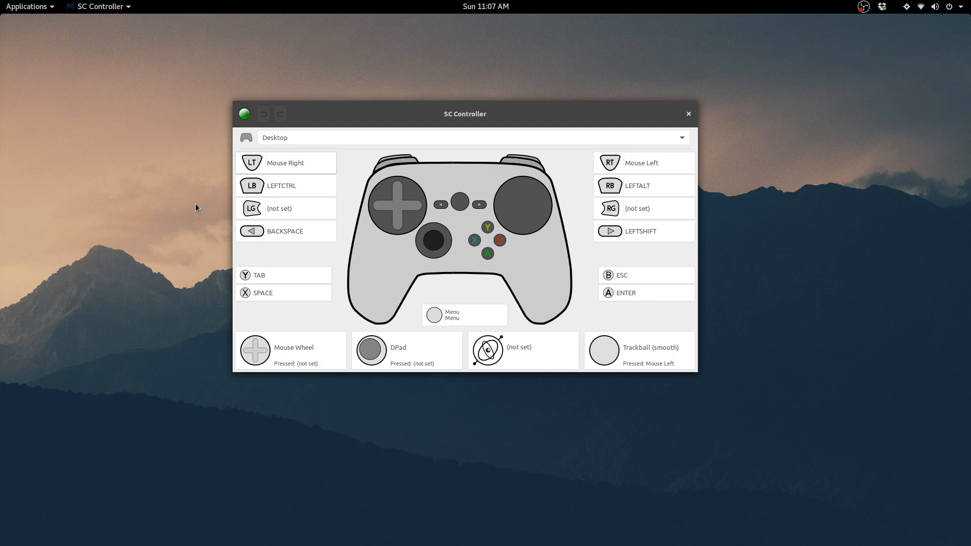
mouse_move(324, 121)
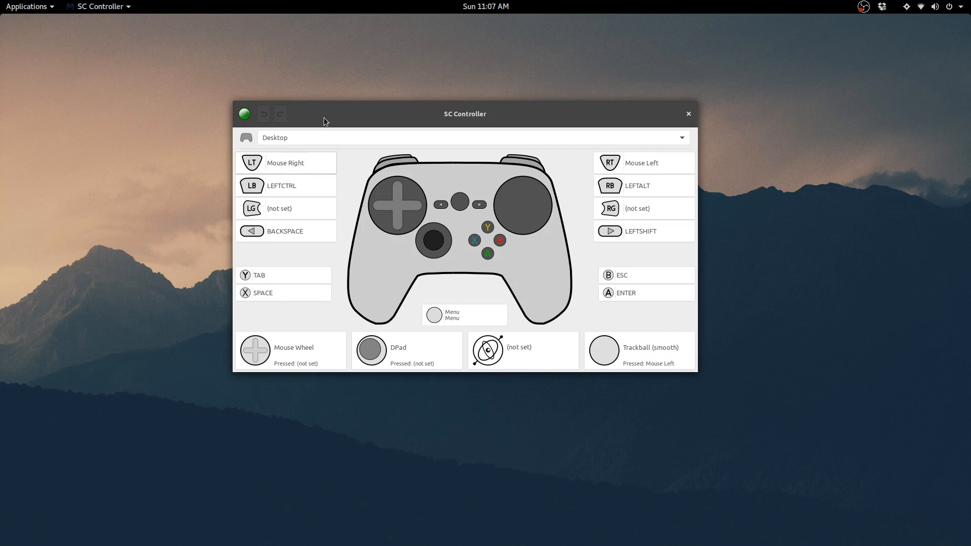
Load the XBox Controller profile, bind the A button to a right-pad DPAD direction, then close the editor
left_click(470, 138)
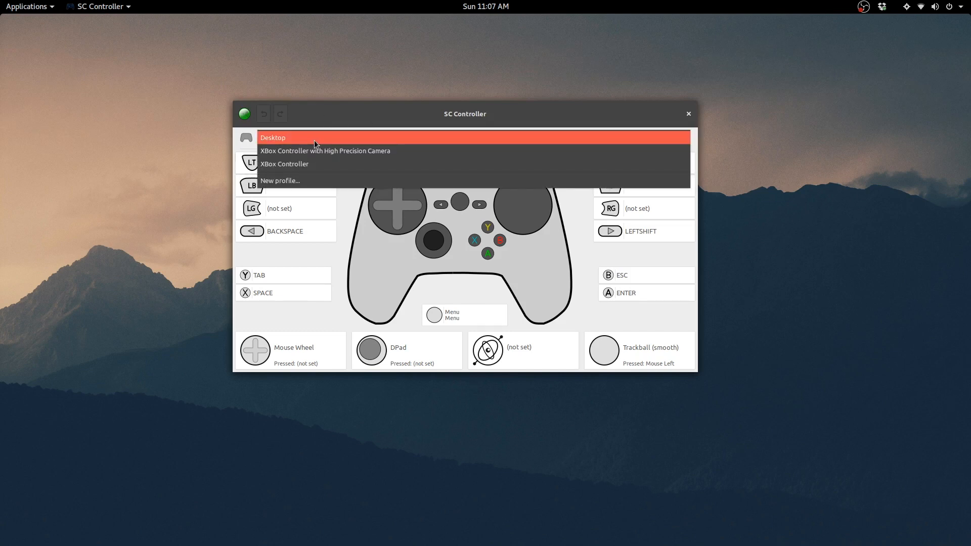
left_click(325, 151)
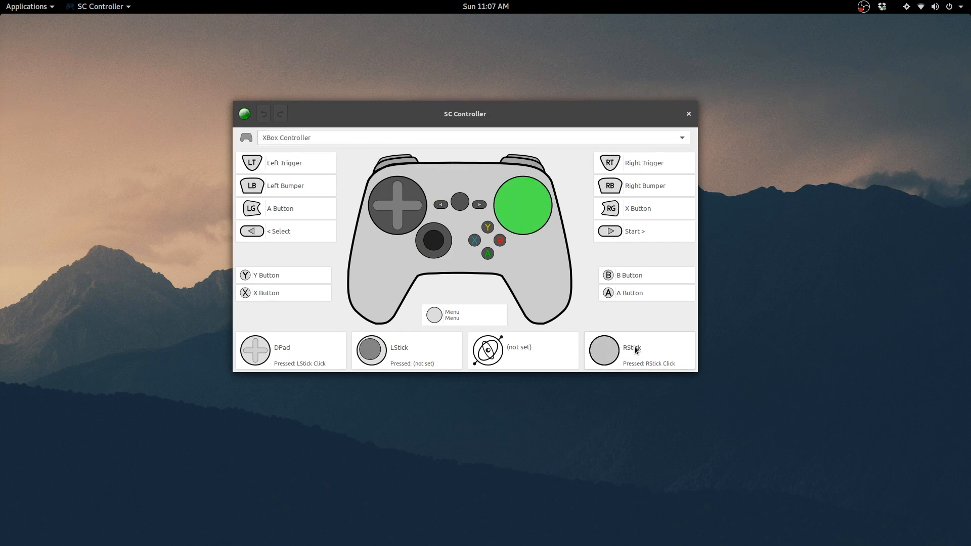
left_click(522, 204)
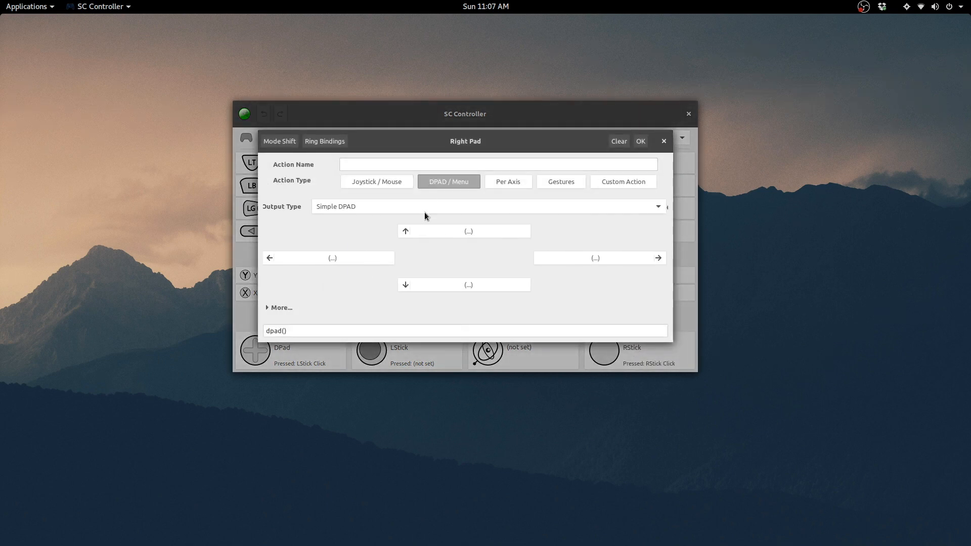
left_click(469, 231)
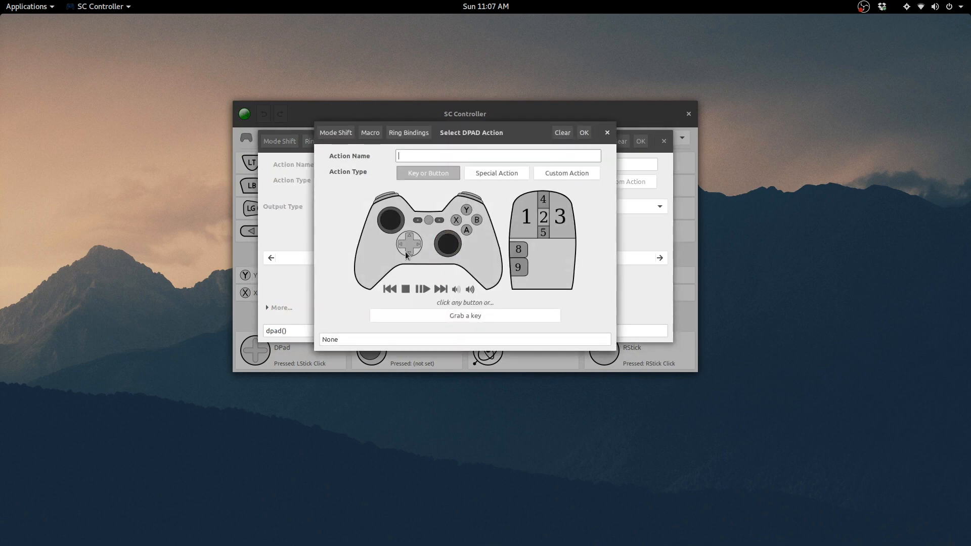
left_click(467, 231)
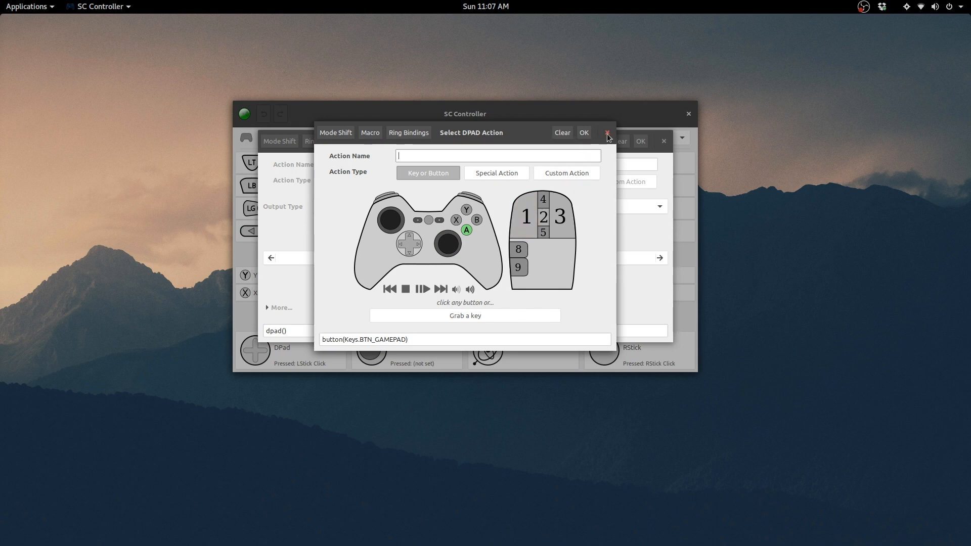
left_click(606, 133)
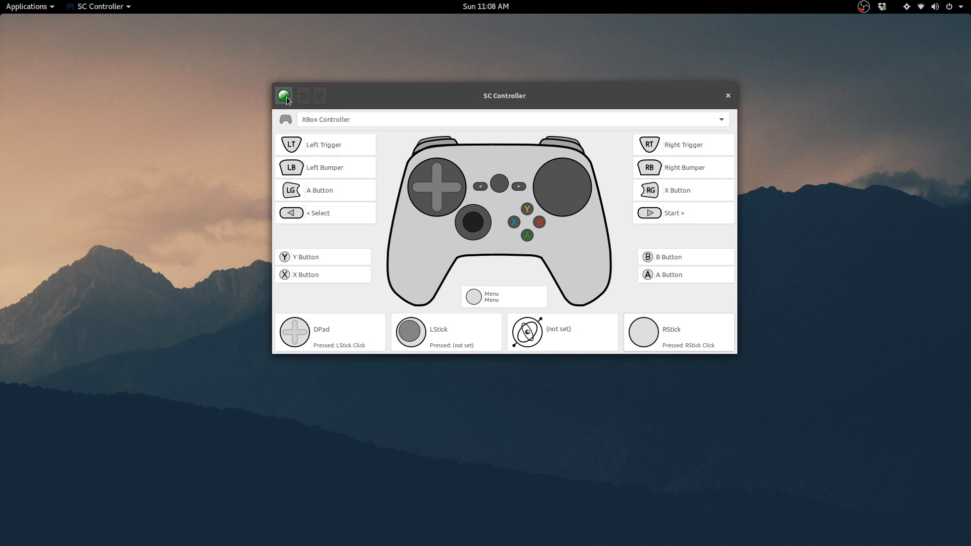
Minimize SC Controller, restore it from the dock, then close its window
left_click(283, 95)
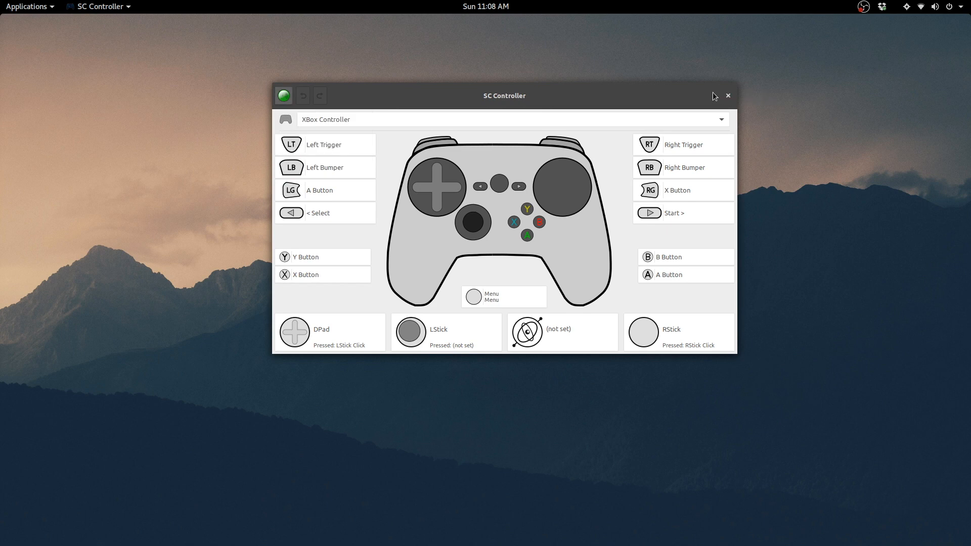
mouse_move(474, 94)
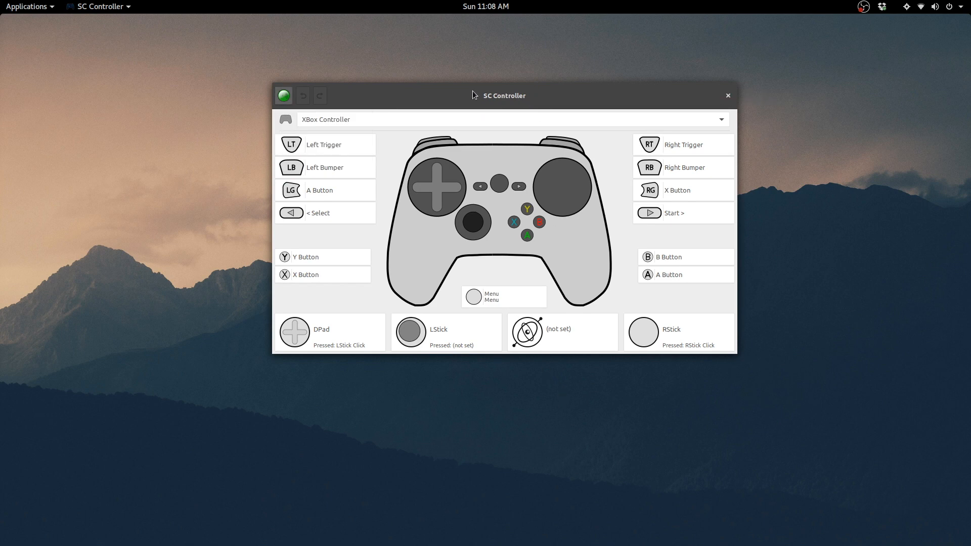
left_click(727, 95)
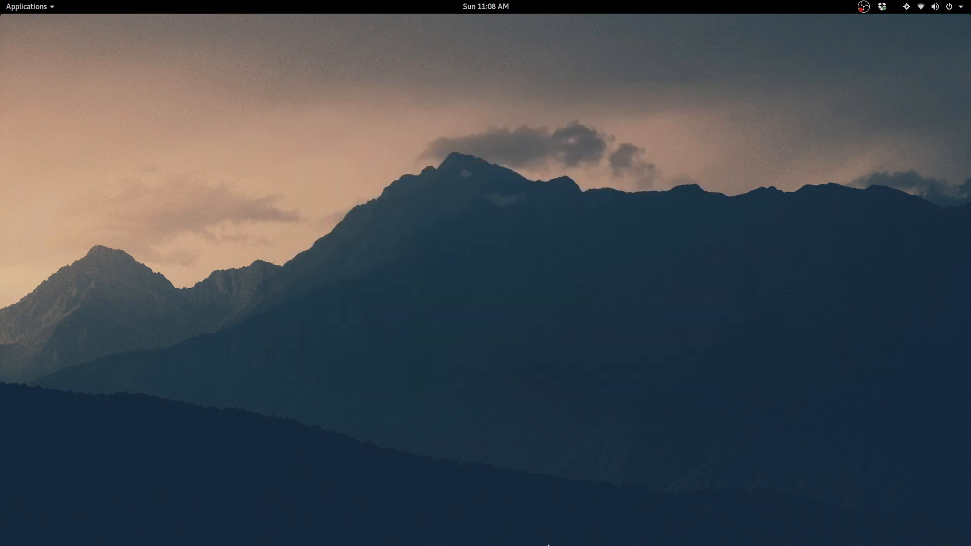
left_click(586, 534)
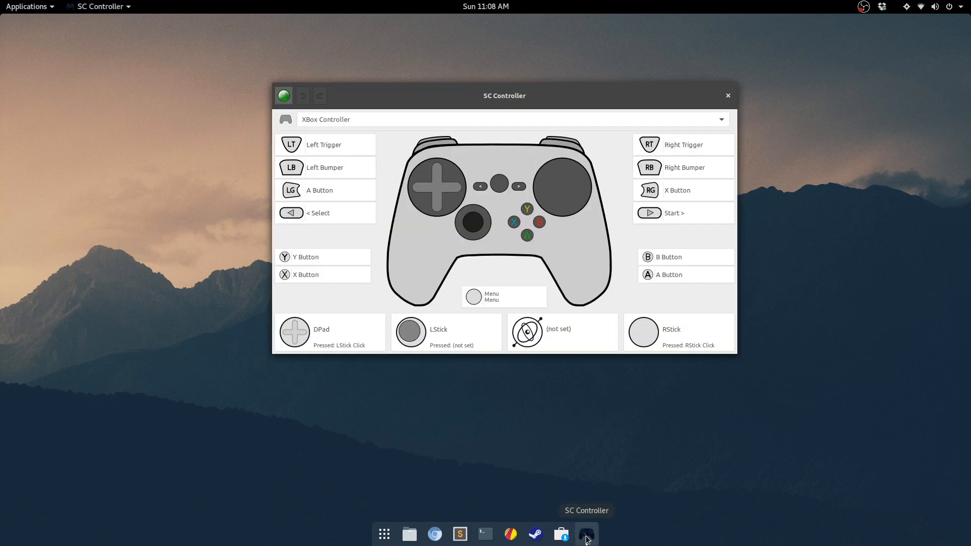
mouse_move(728, 98)
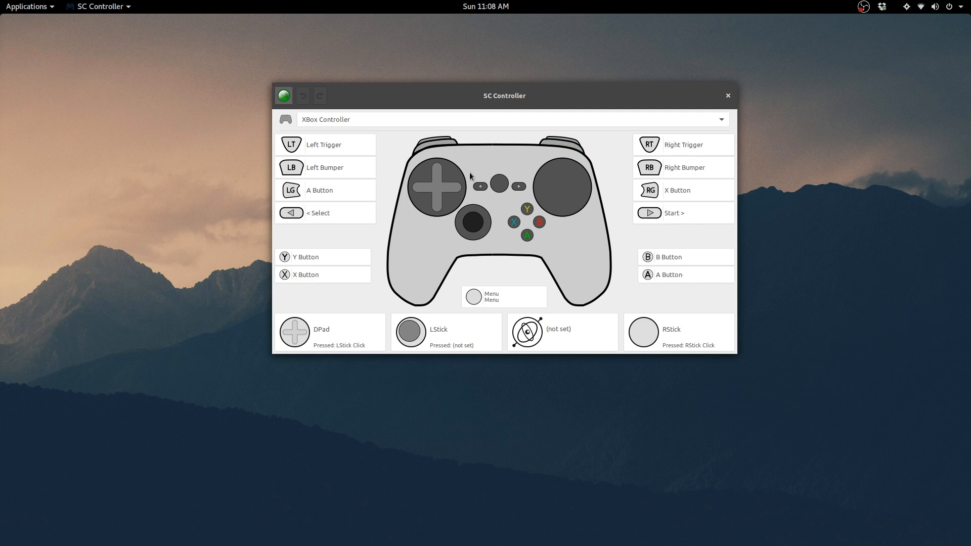
mouse_move(739, 100)
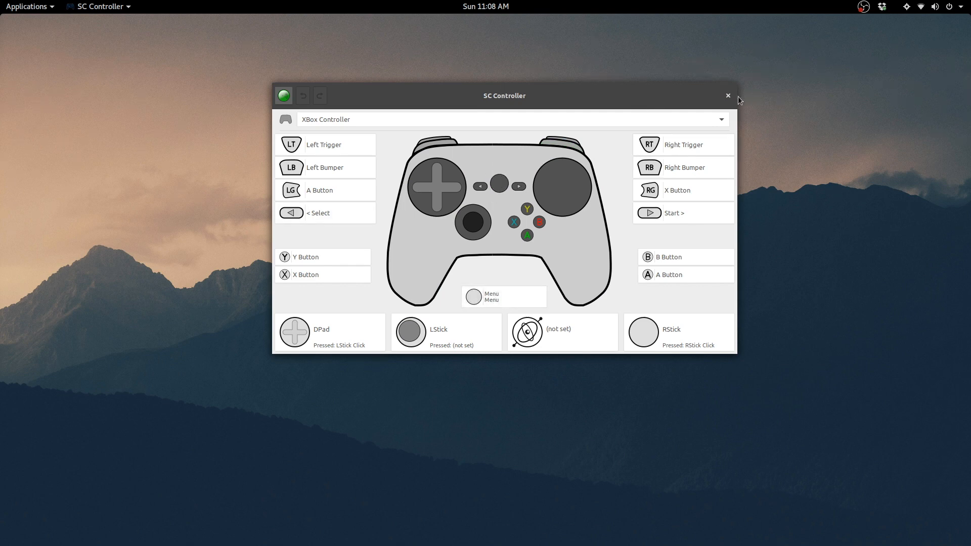
mouse_move(727, 98)
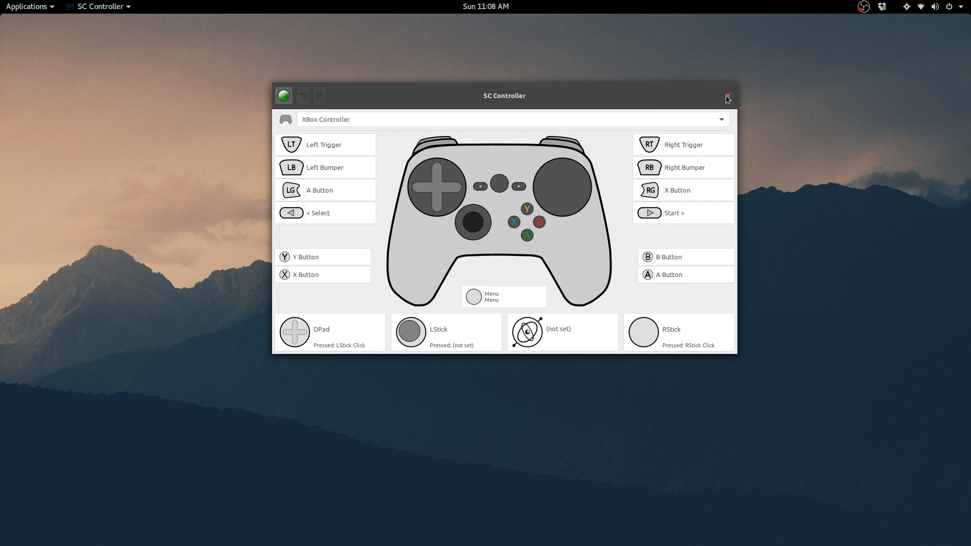
left_click(726, 98)
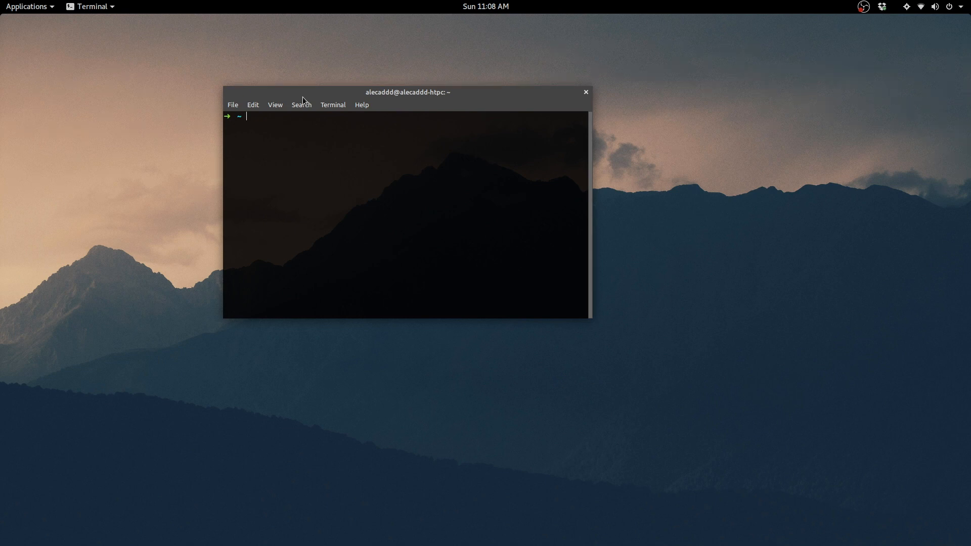
Run upgrade_oh_my_zsh, which reports Oh My Zsh is at the current version
type("upgrade_oh_my_zsh")
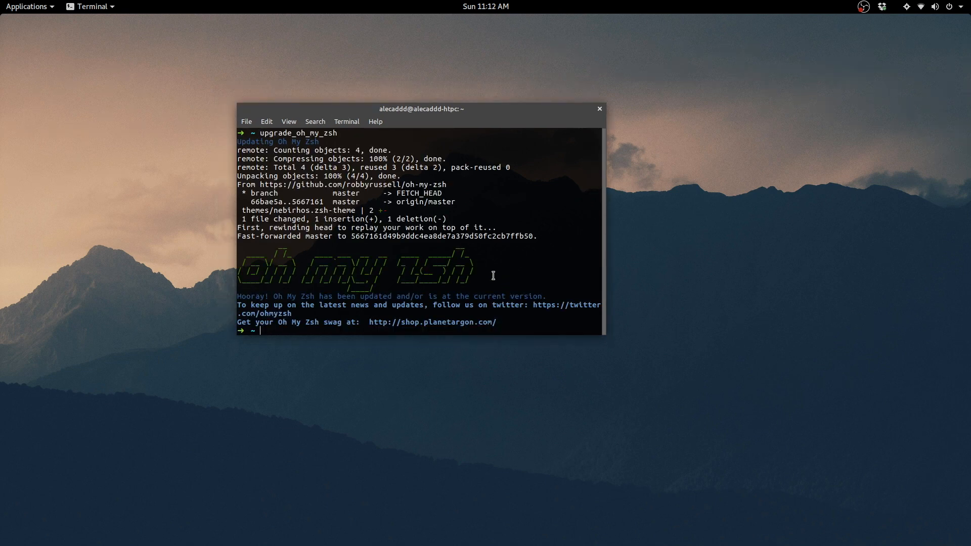
mouse_move(643, 314)
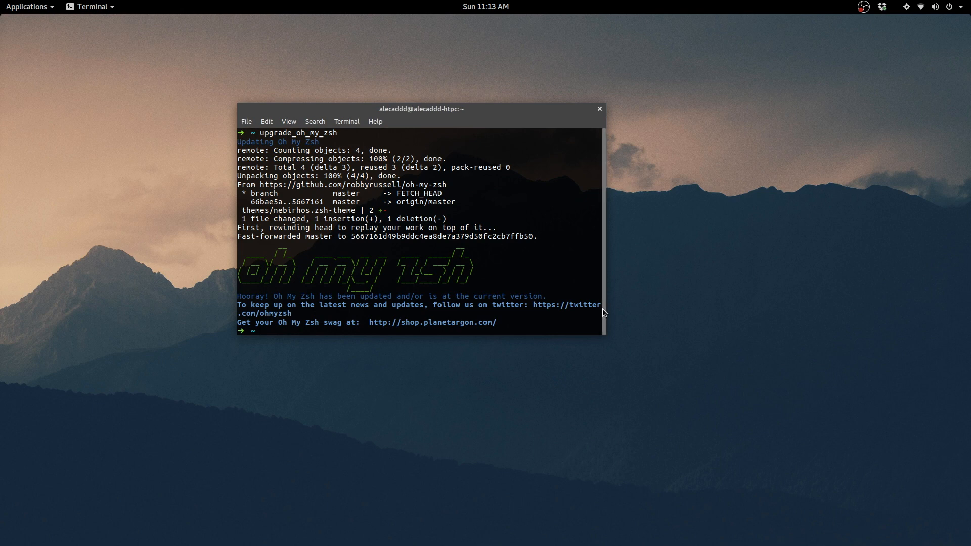
mouse_move(603, 317)
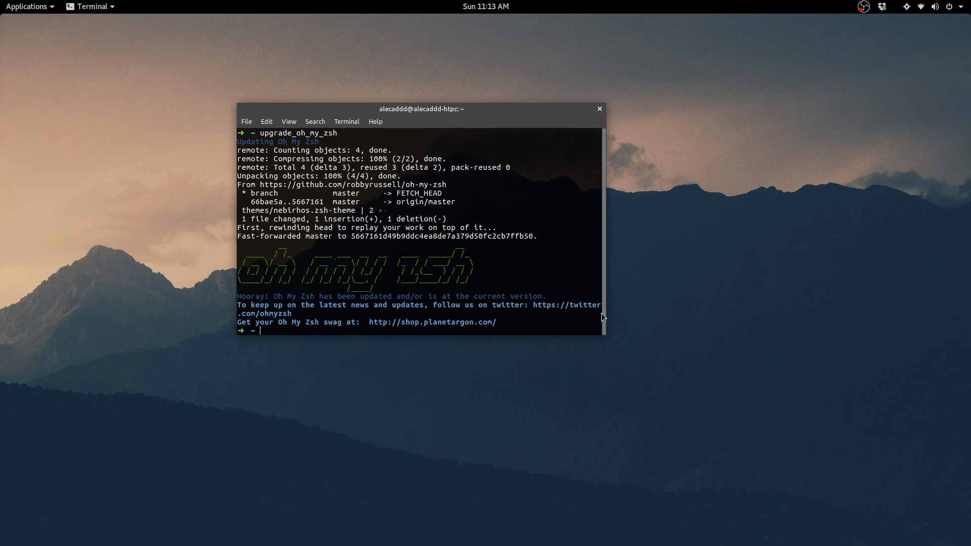